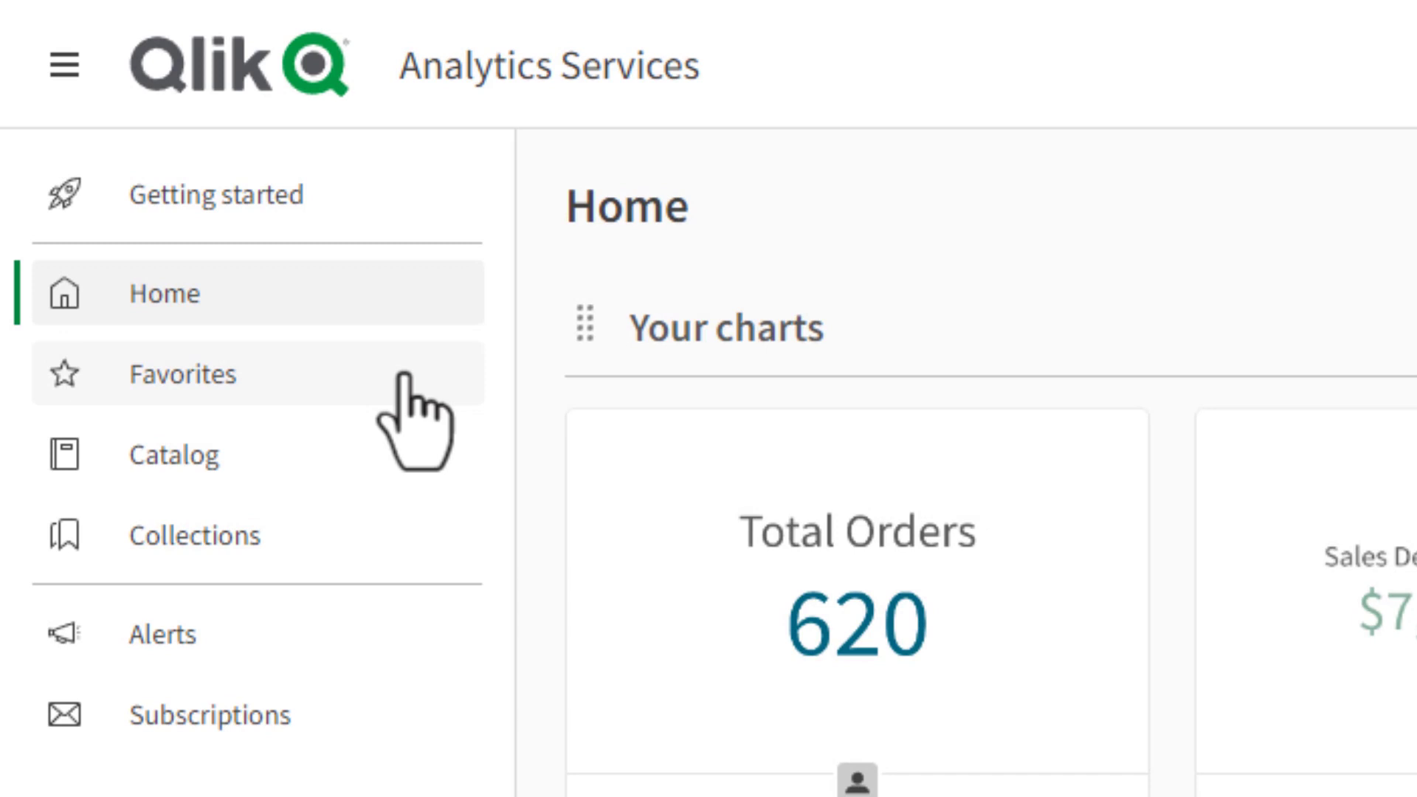
pyautogui.moveTo(416, 632)
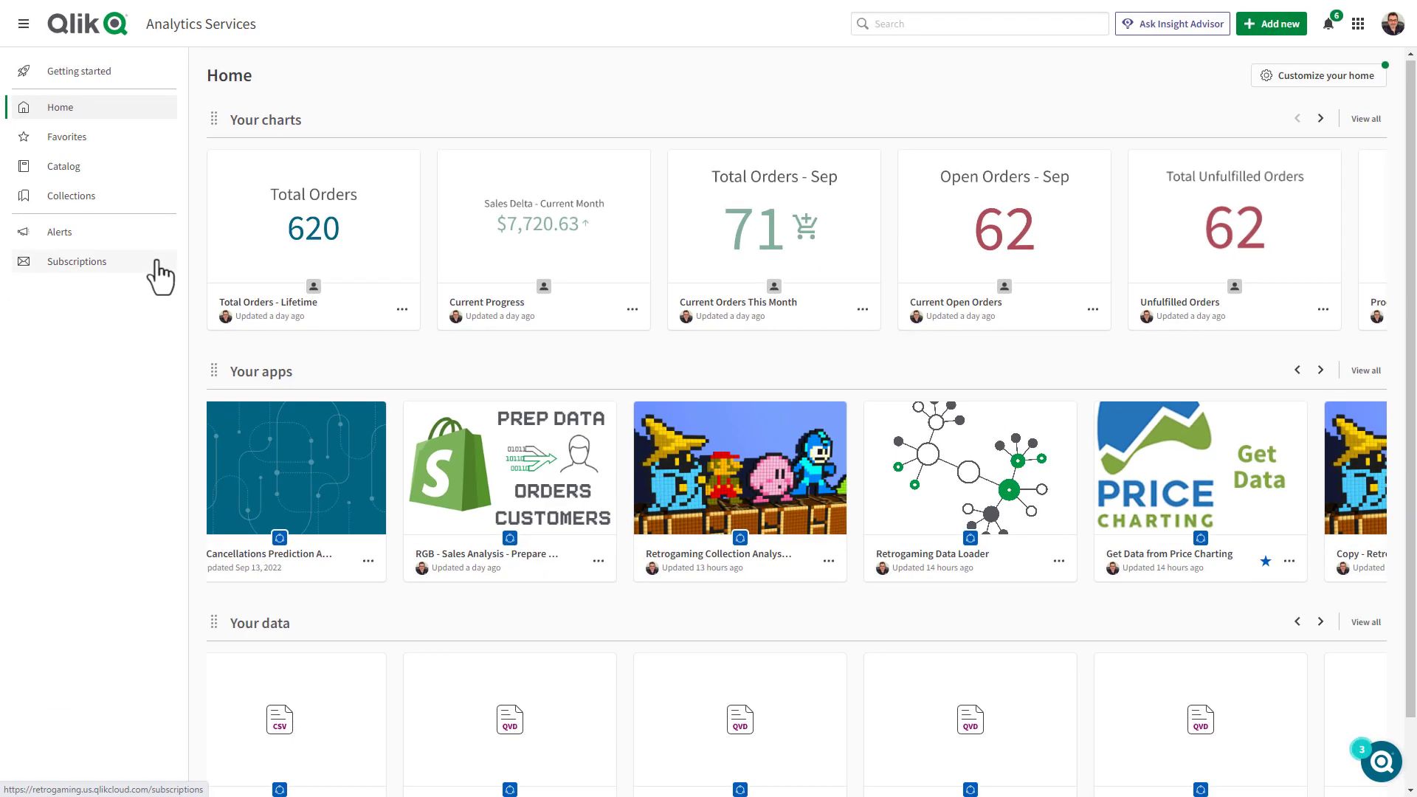
# Step: Customize the home page to add the Mobile Content section above Your charts
pyautogui.scroll(-3)
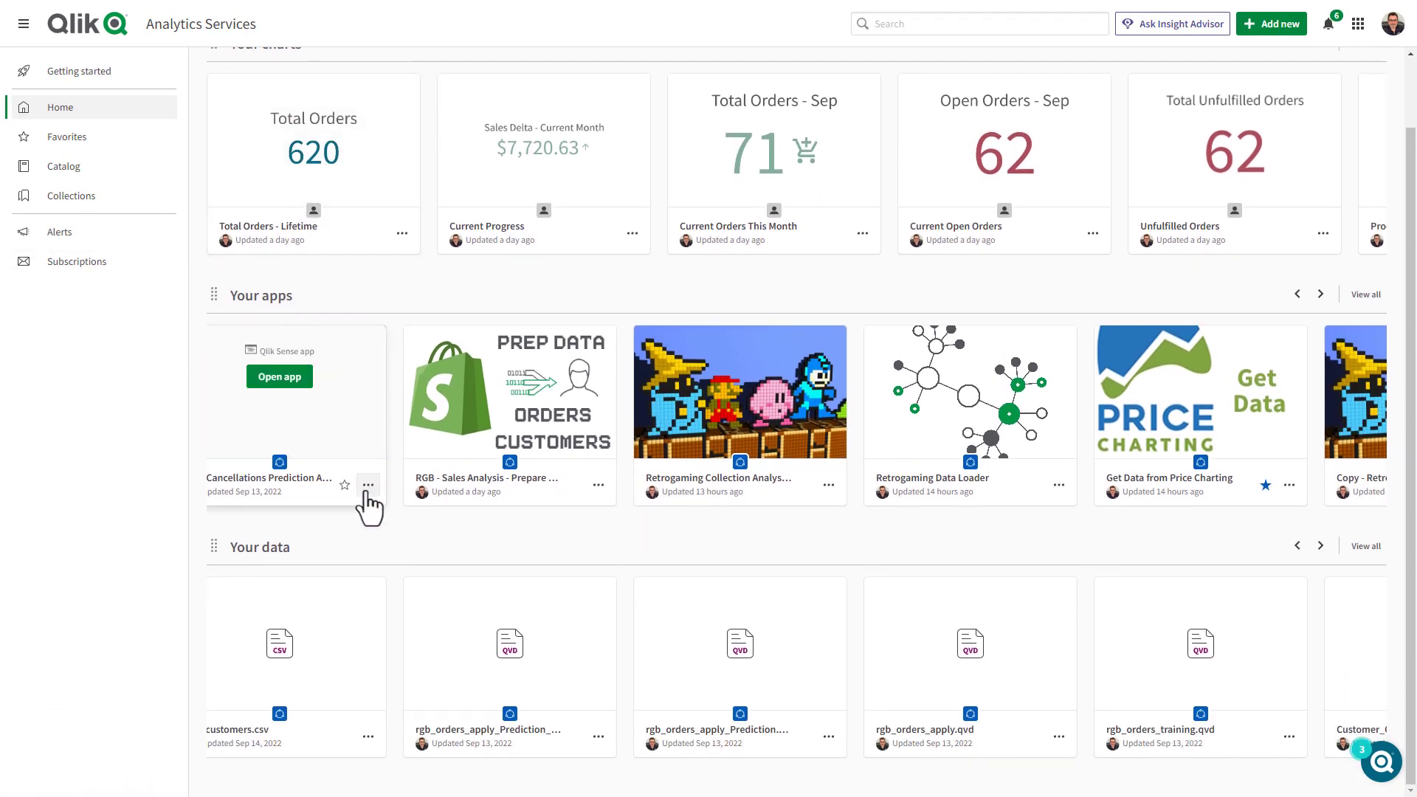
pyautogui.click(367, 485)
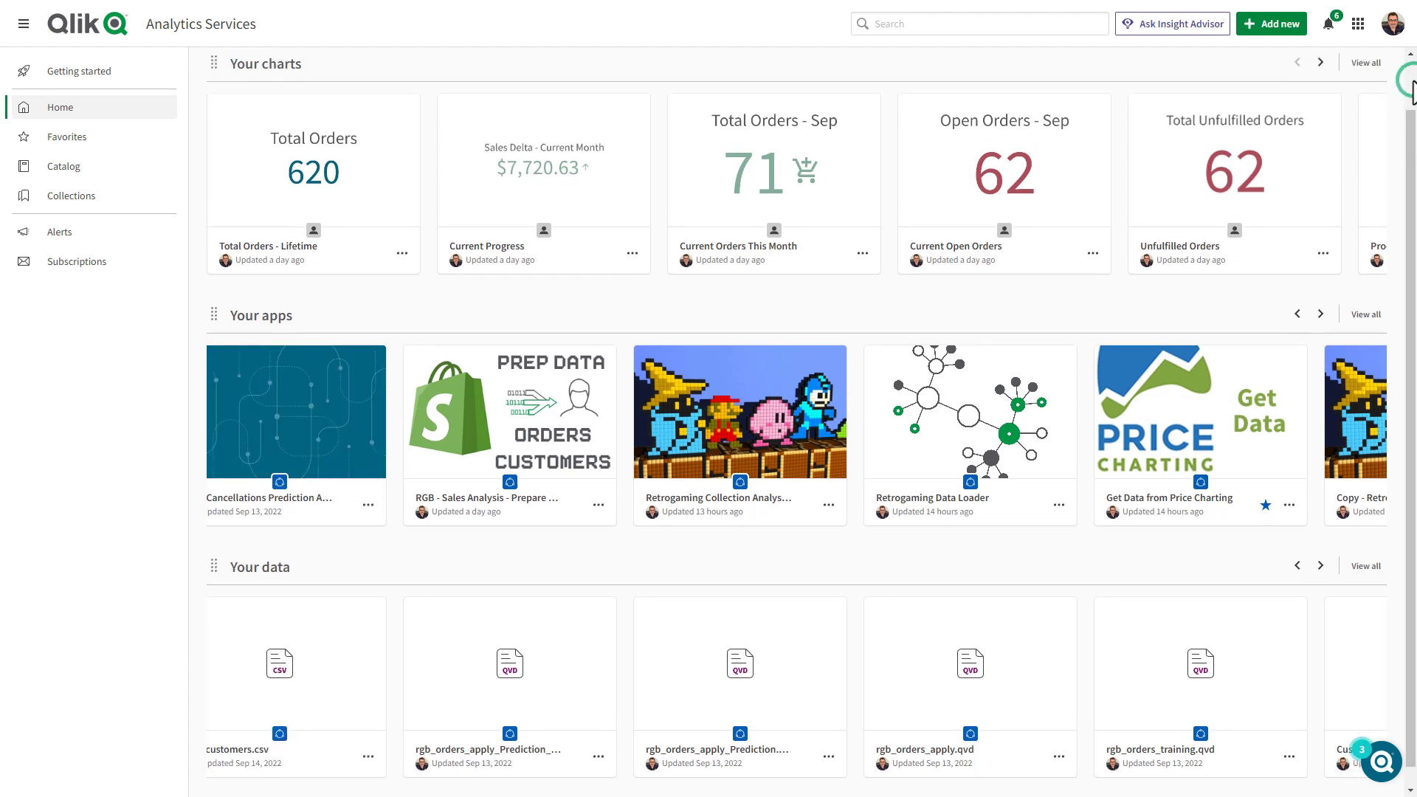
pyautogui.click(1319, 76)
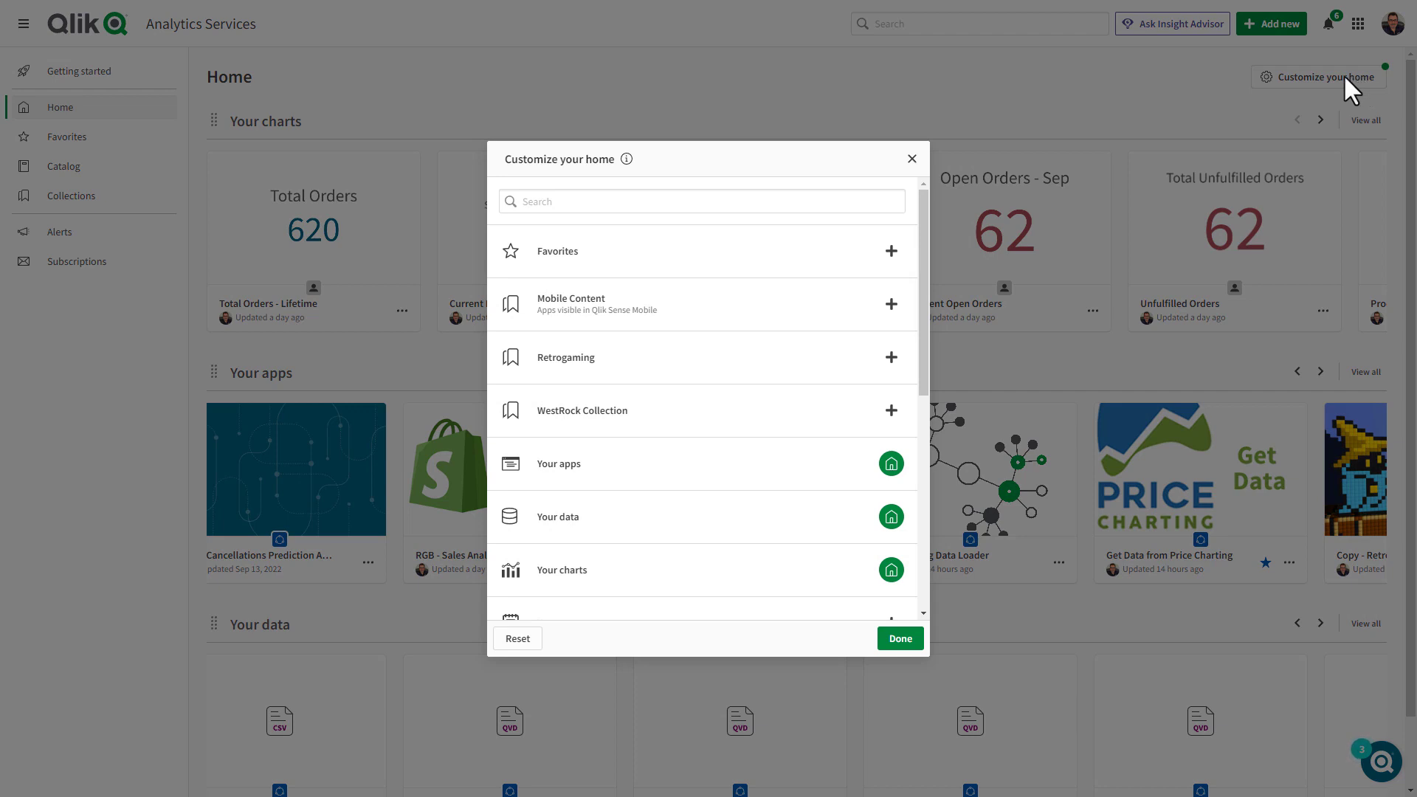
pyautogui.moveTo(891, 311)
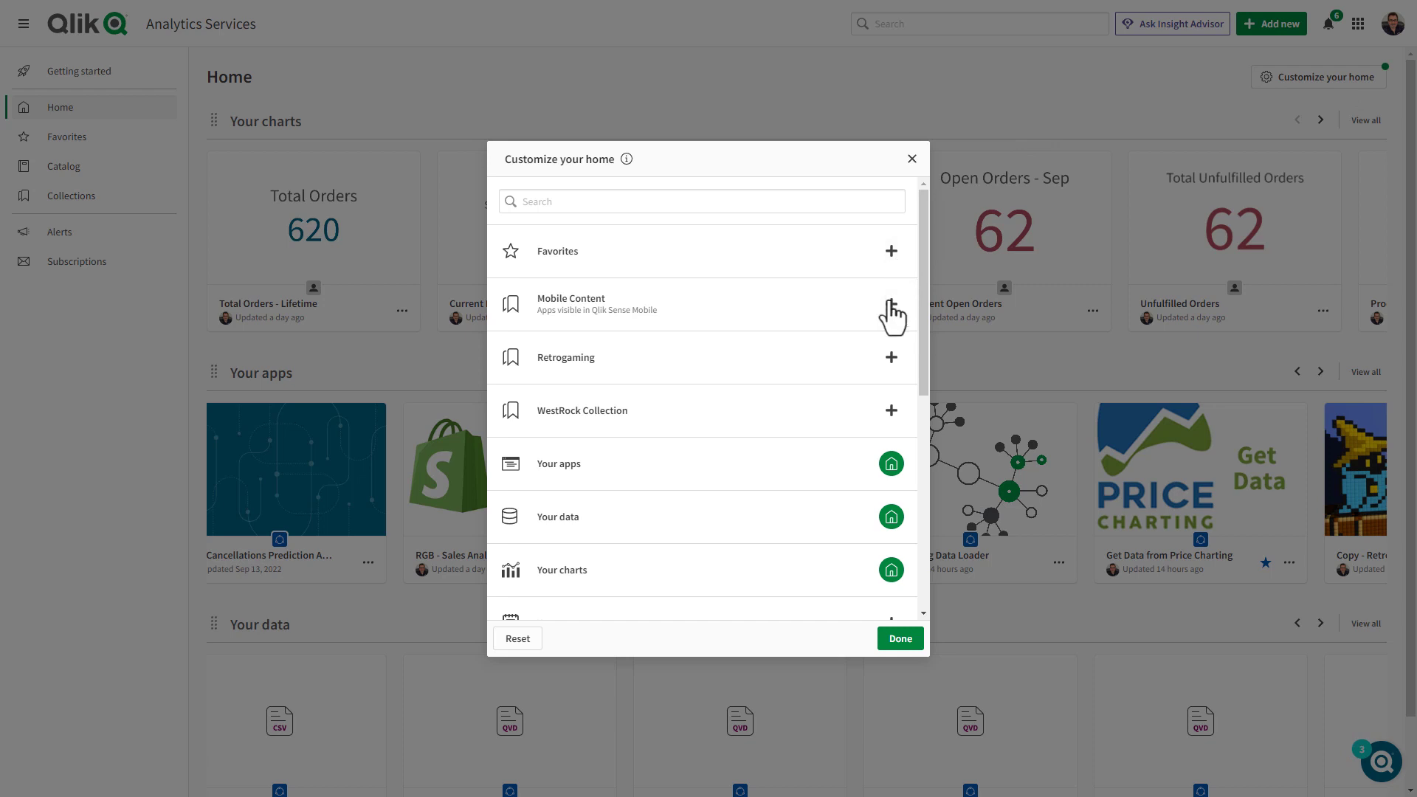
pyautogui.click(890, 305)
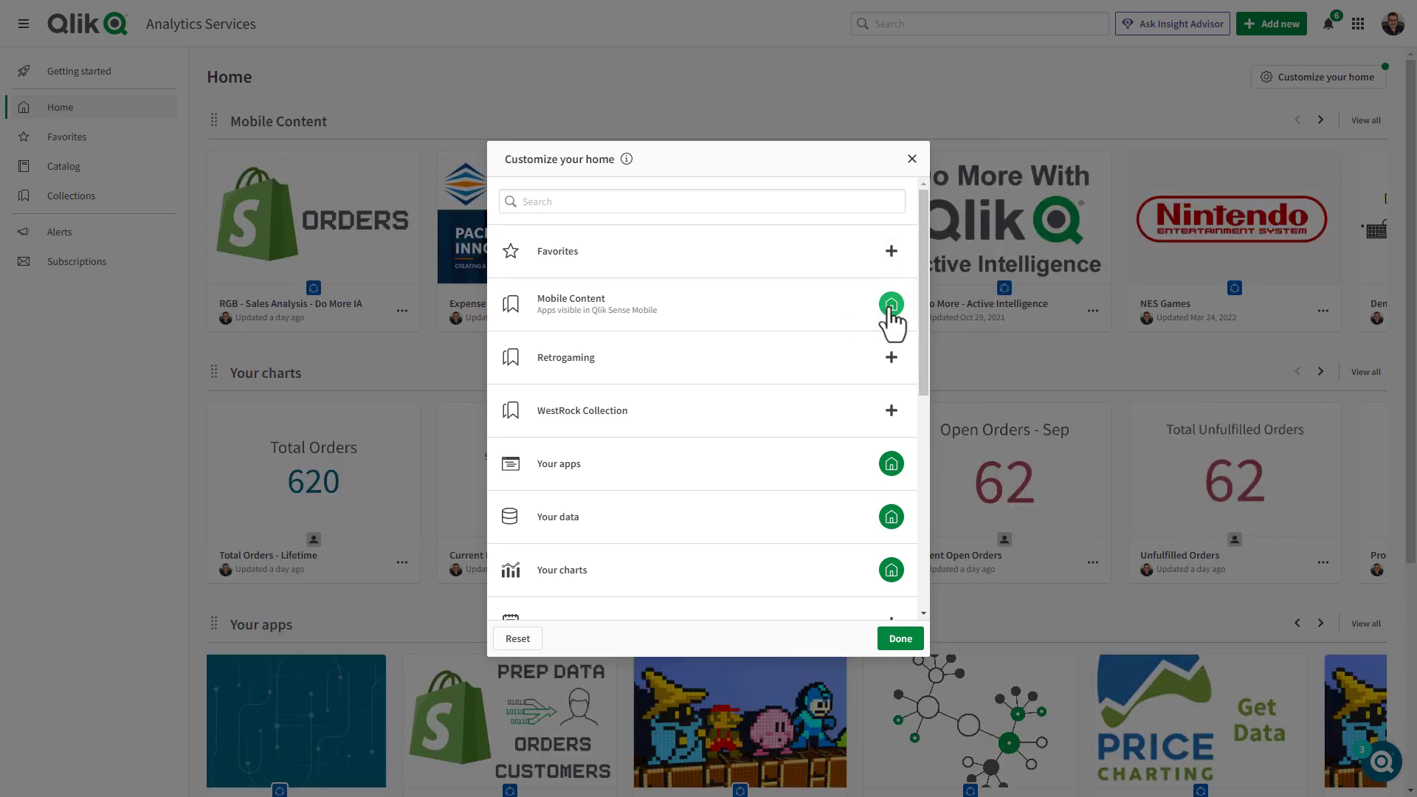
pyautogui.click(898, 638)
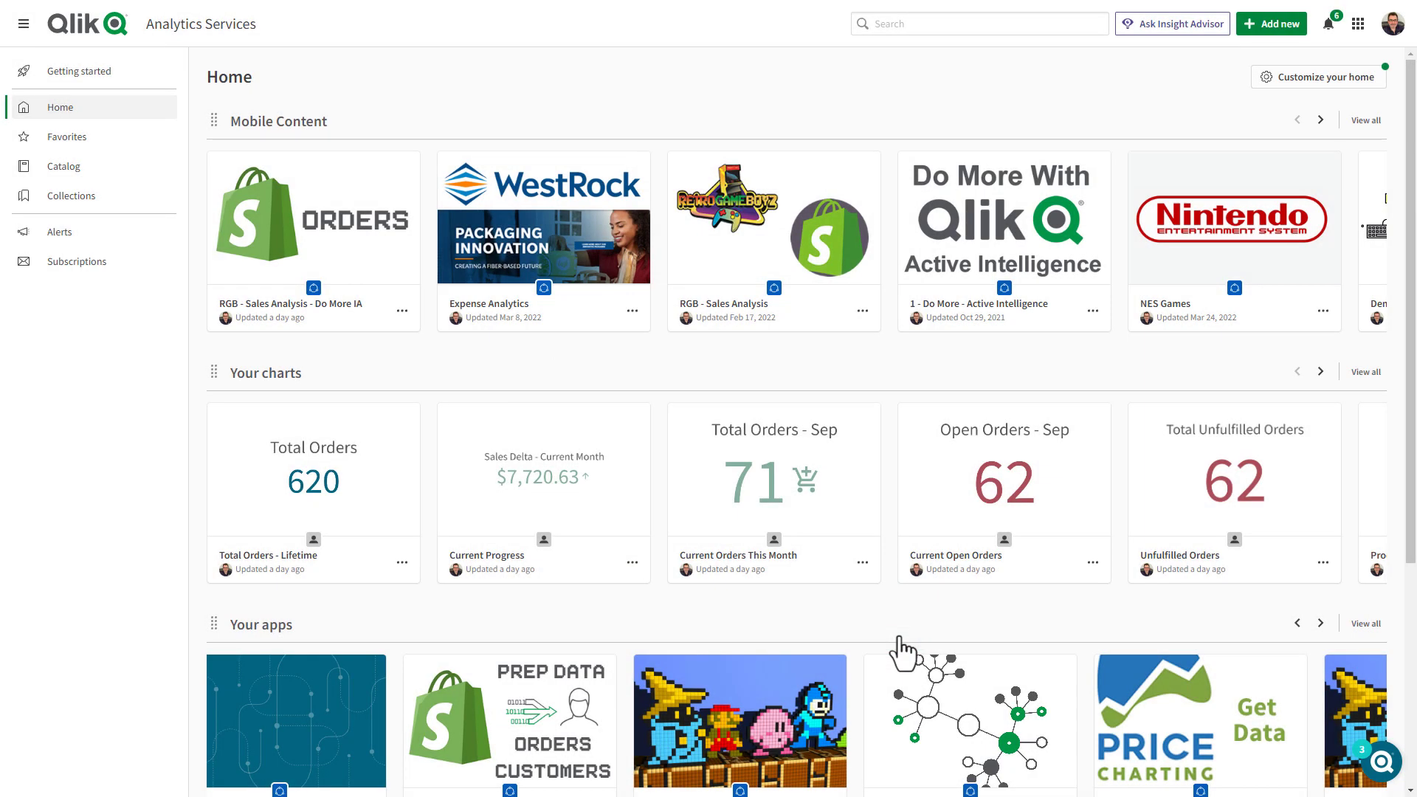